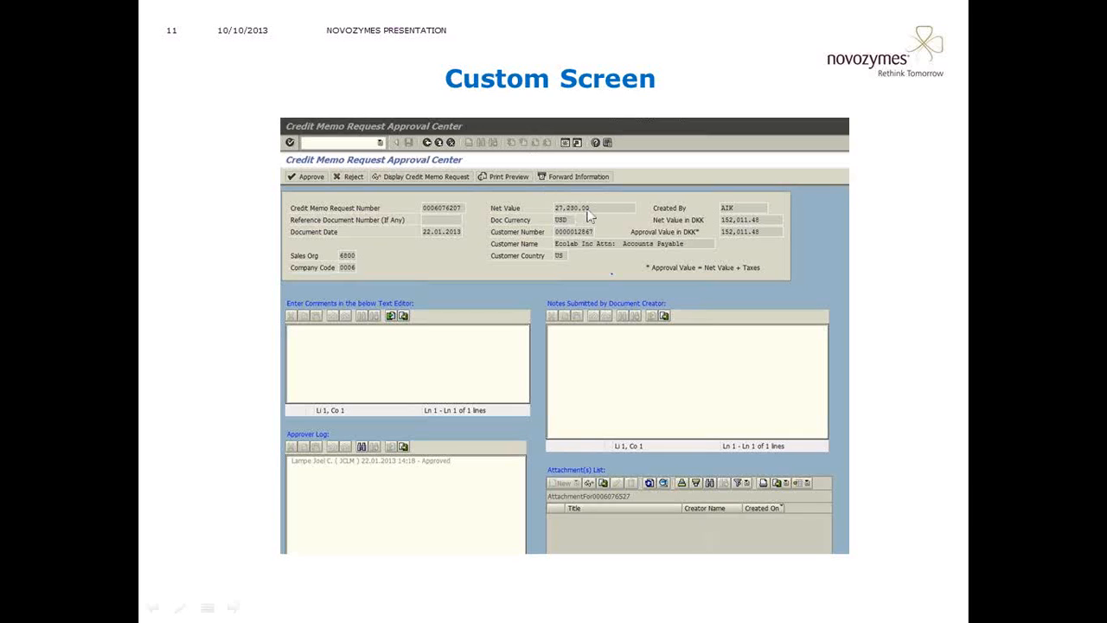
pyautogui.moveTo(602, 217)
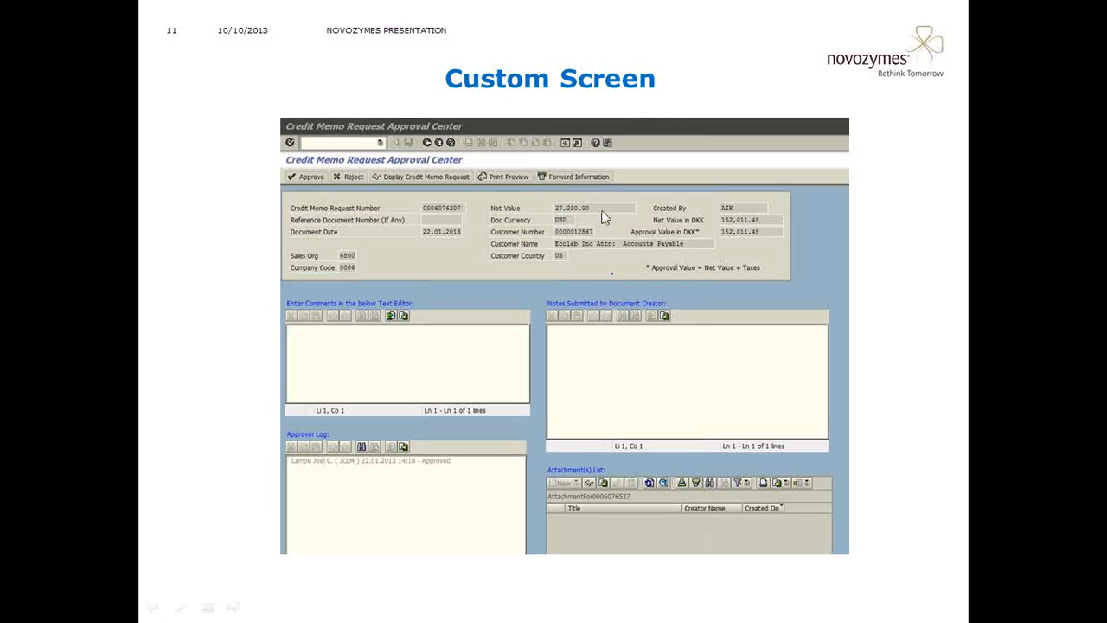
pyautogui.moveTo(761, 286)
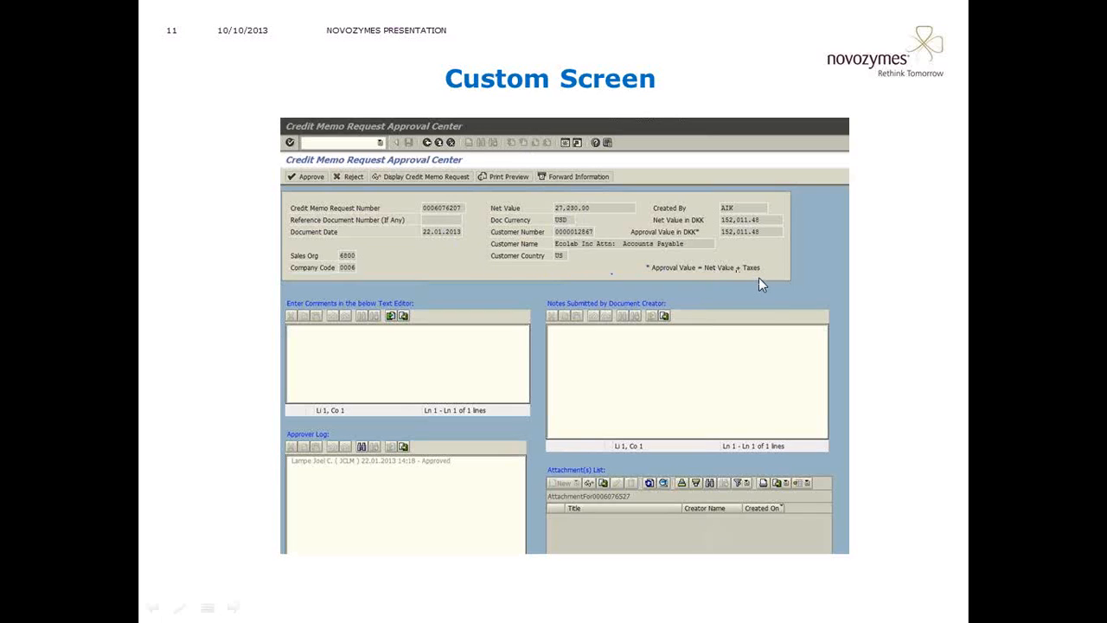
pyautogui.moveTo(657, 261)
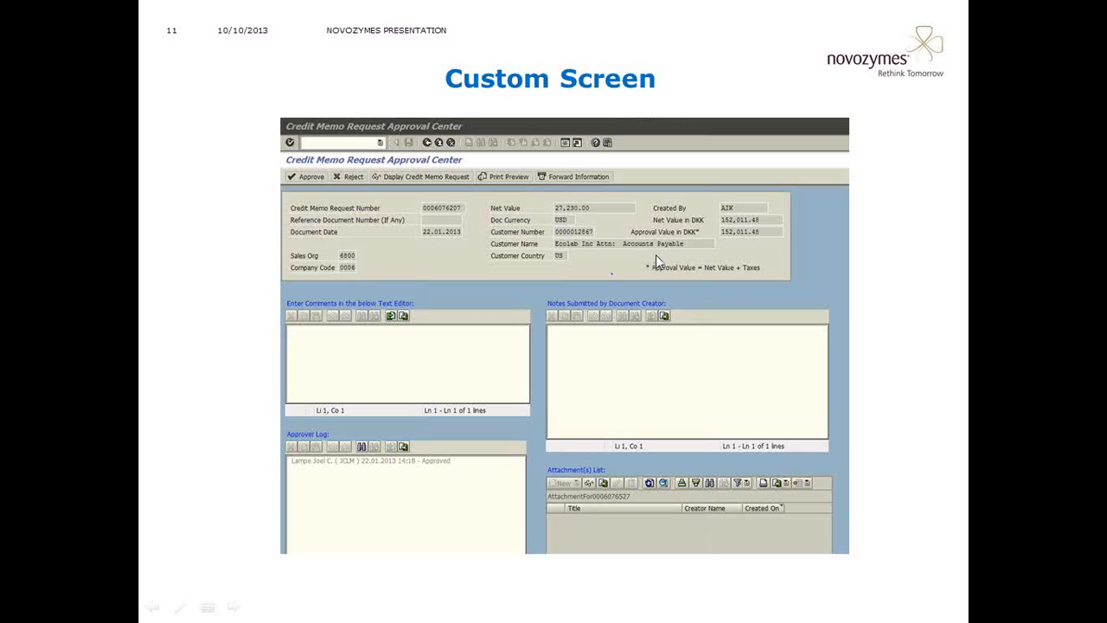
pyautogui.moveTo(666, 258)
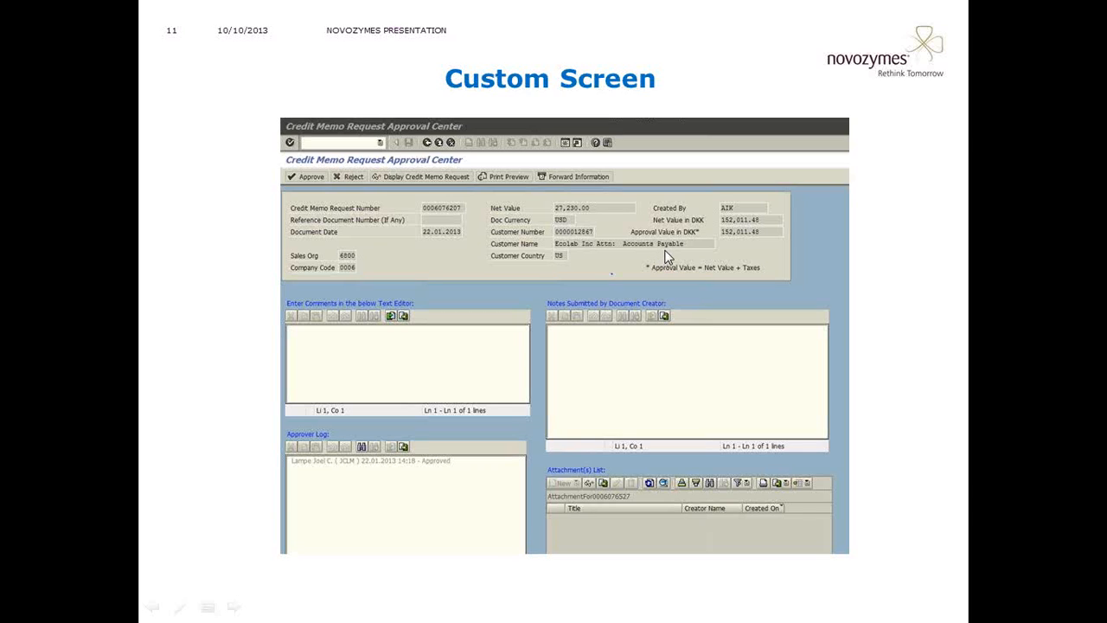
pyautogui.moveTo(463, 187)
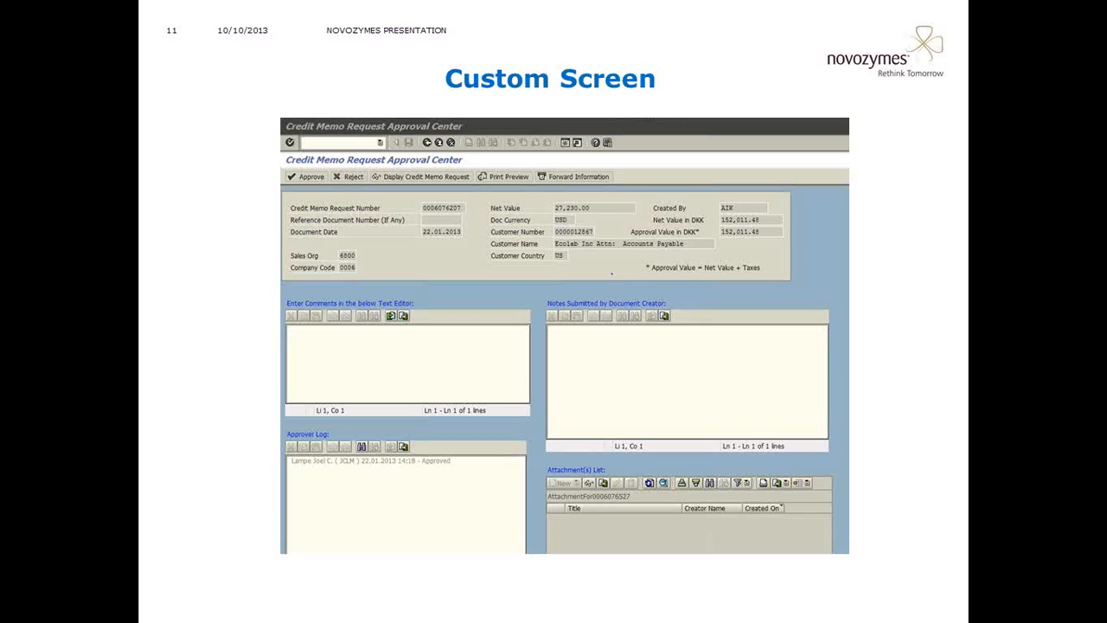
pyautogui.moveTo(522, 205)
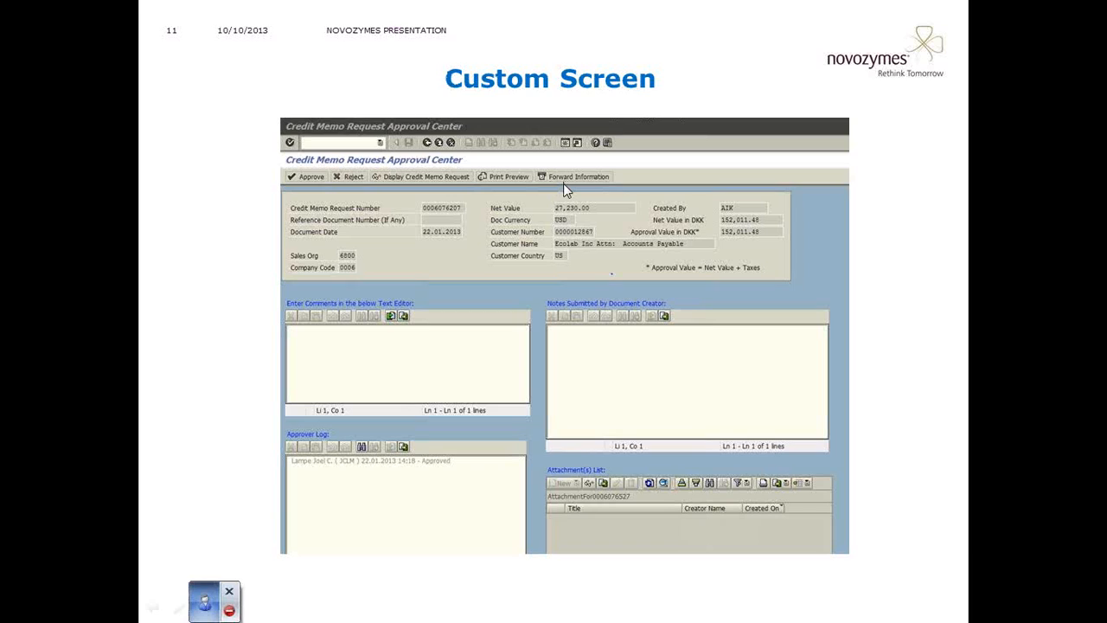
pyautogui.moveTo(570, 200)
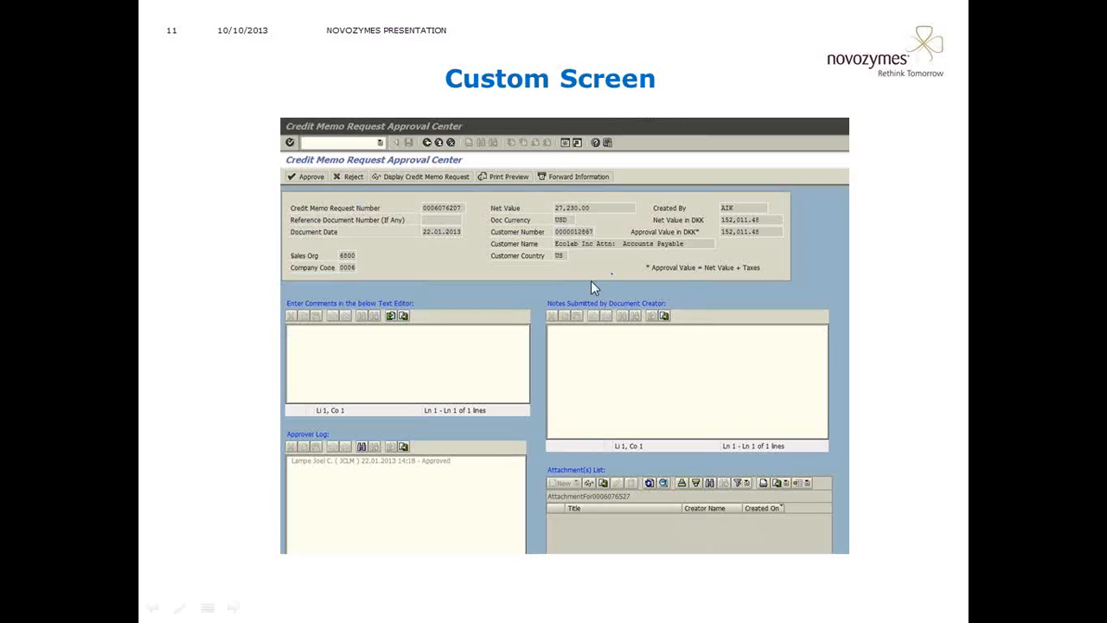
pyautogui.moveTo(457, 260)
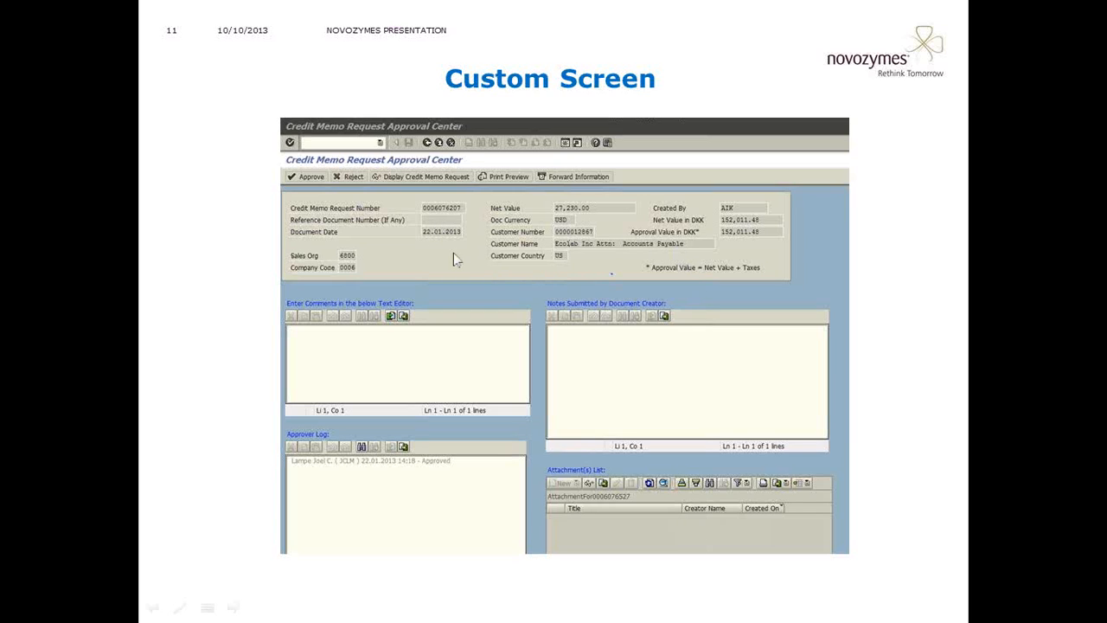
pyautogui.moveTo(448, 220)
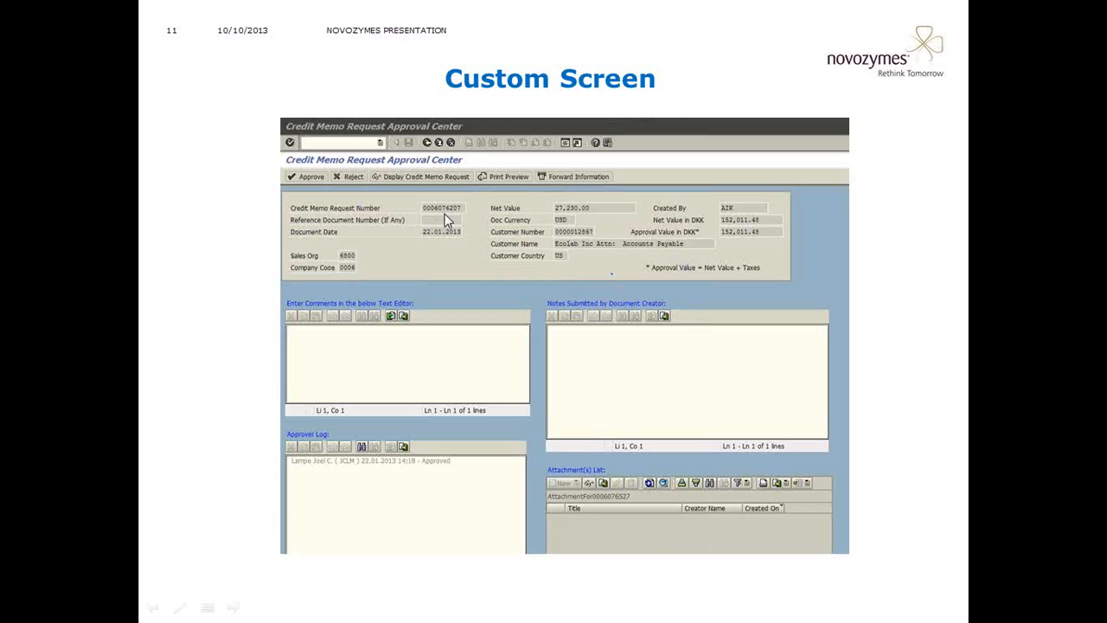
pyautogui.moveTo(400, 234)
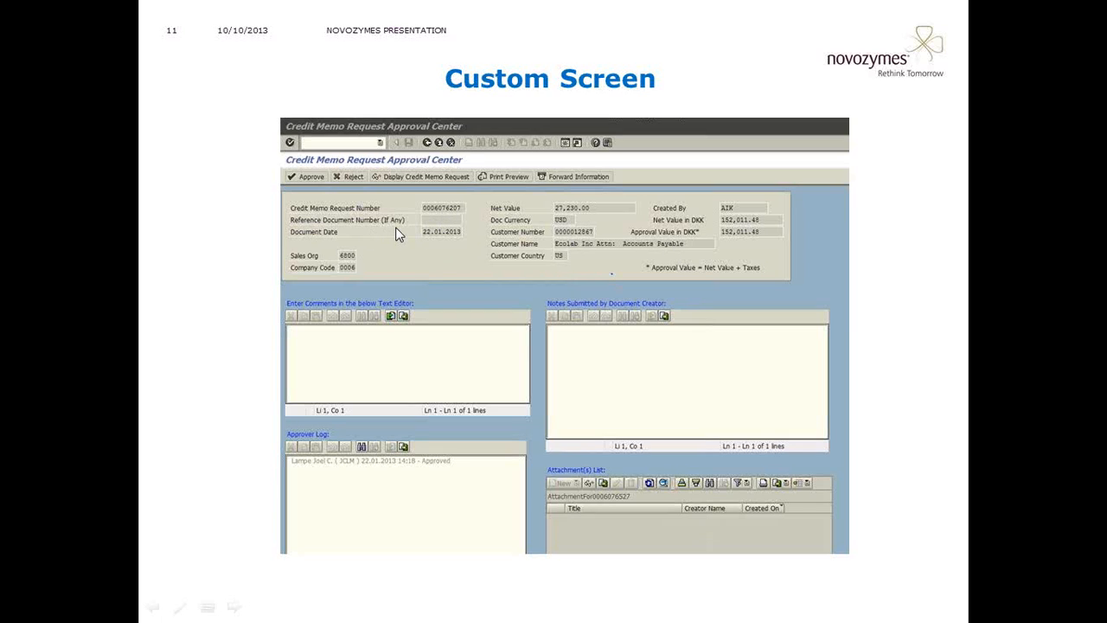
pyautogui.moveTo(443, 215)
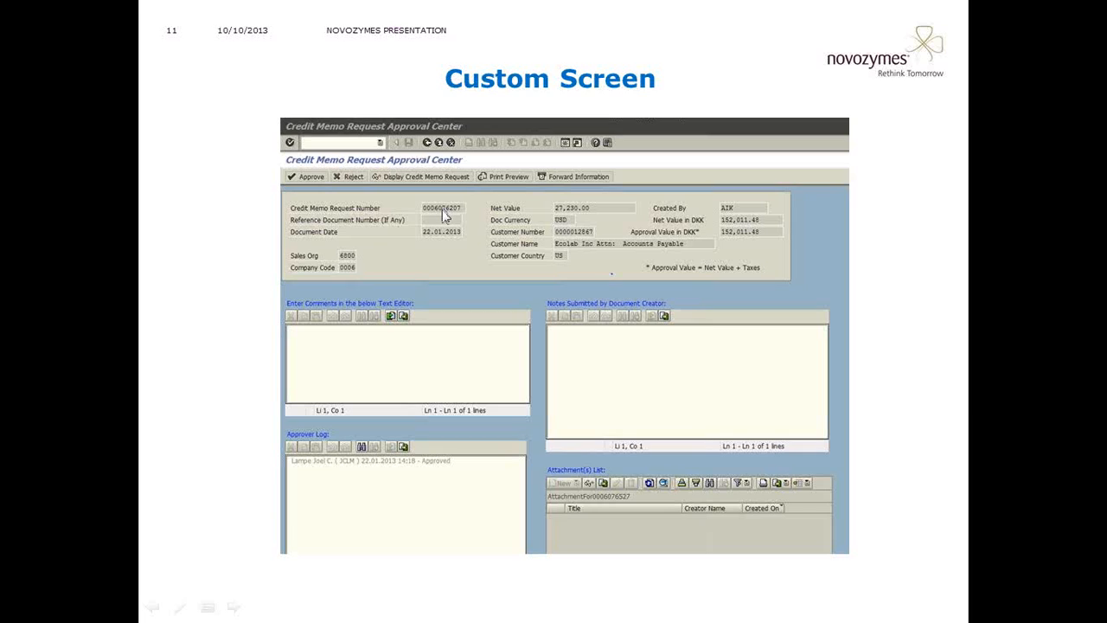
pyautogui.moveTo(446, 223)
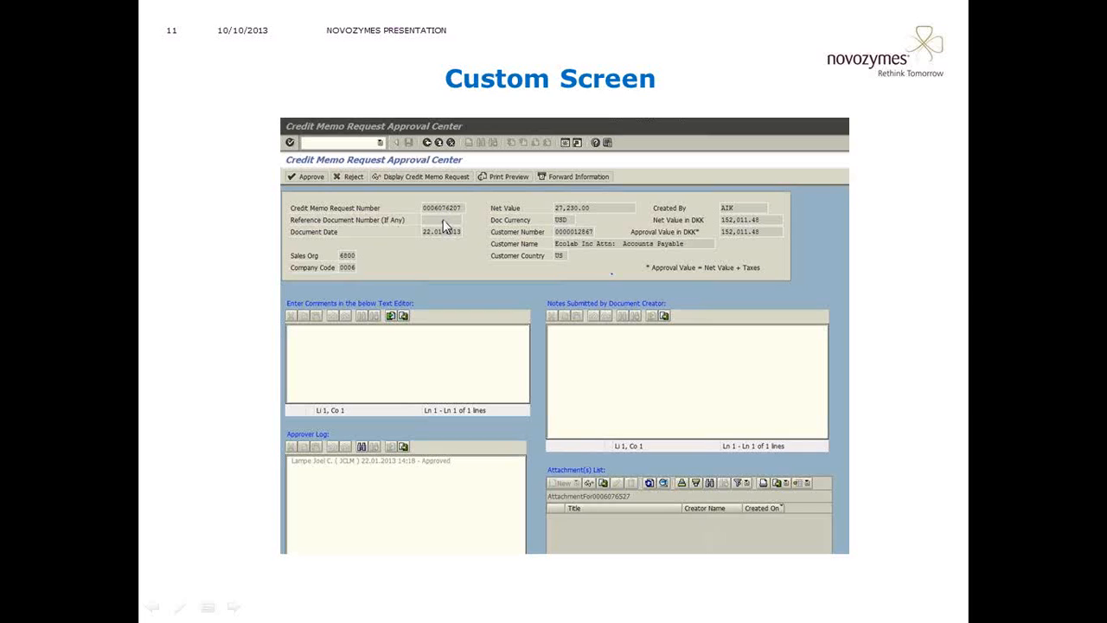
pyautogui.moveTo(434, 228)
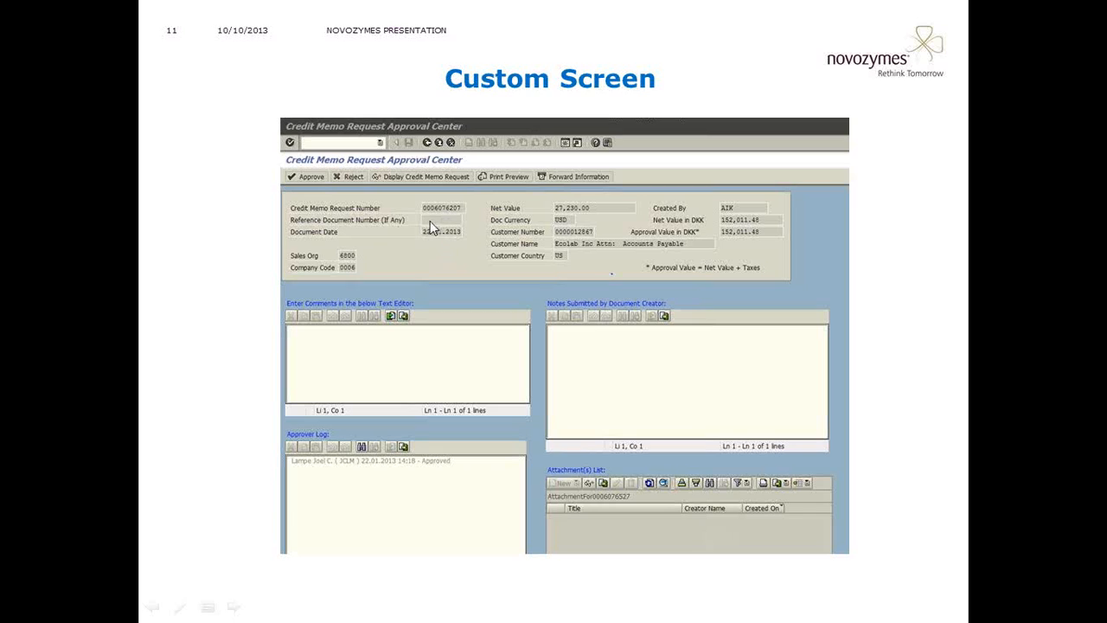
pyautogui.moveTo(453, 228)
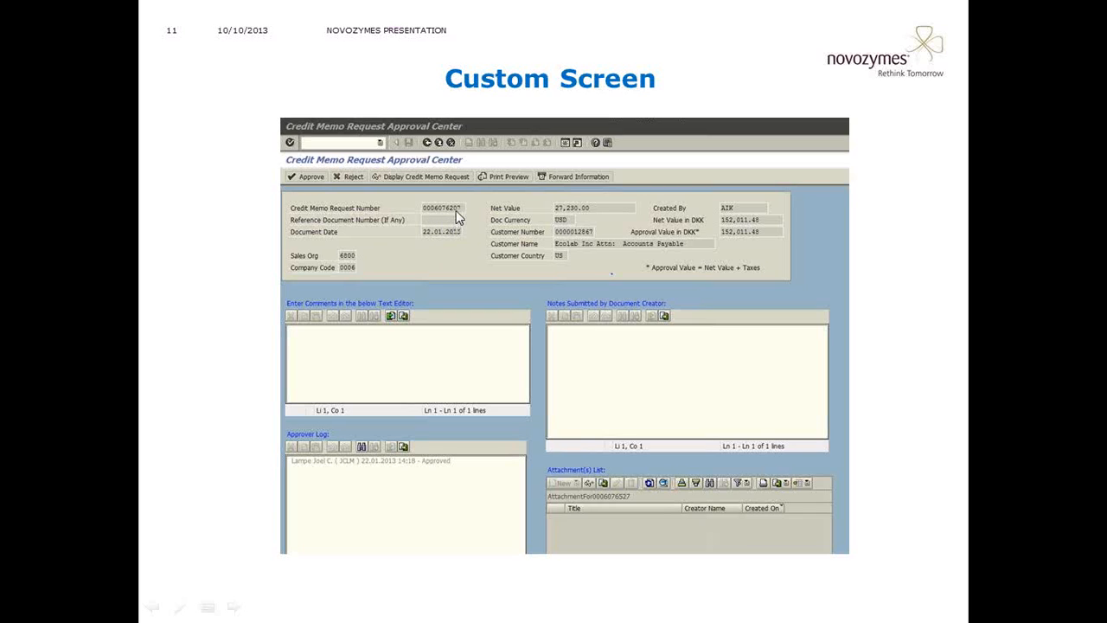
pyautogui.moveTo(457, 239)
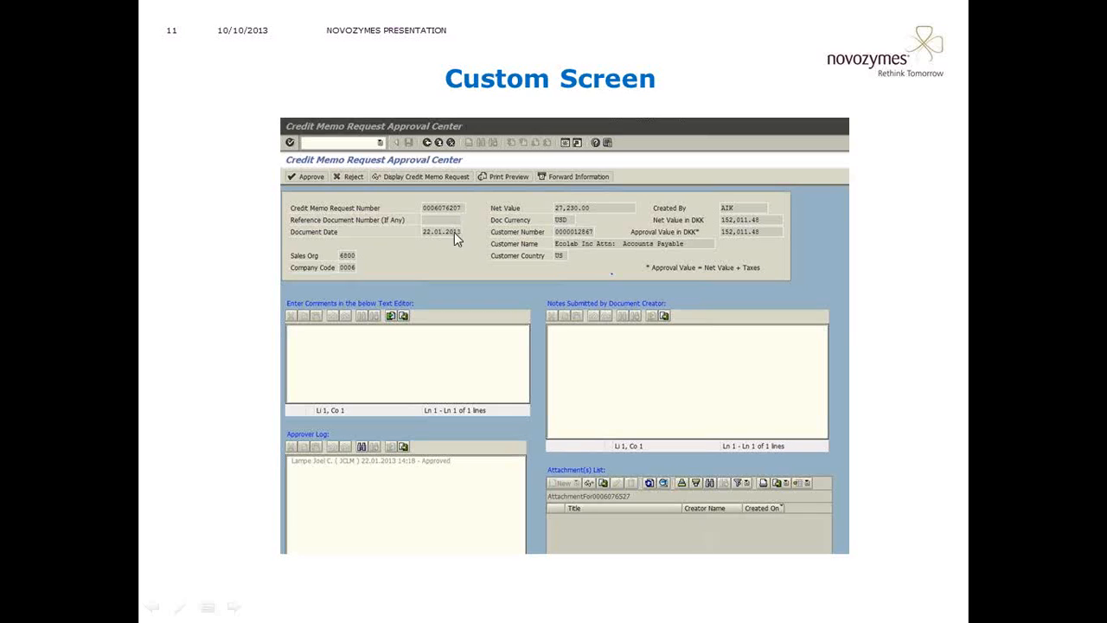
pyautogui.moveTo(457, 246)
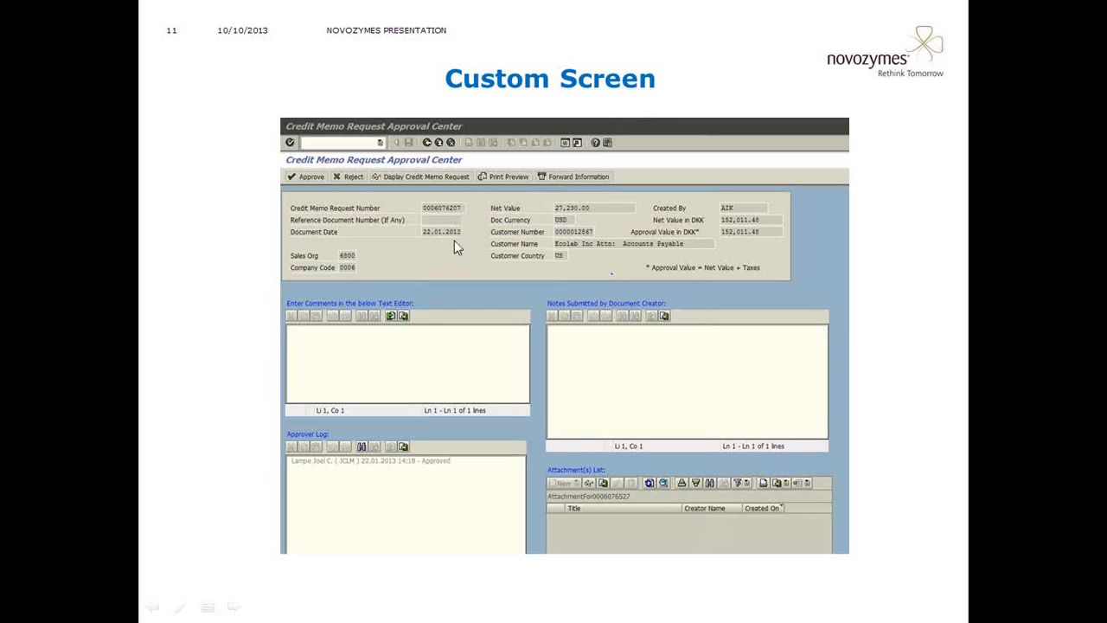
pyautogui.moveTo(450, 253)
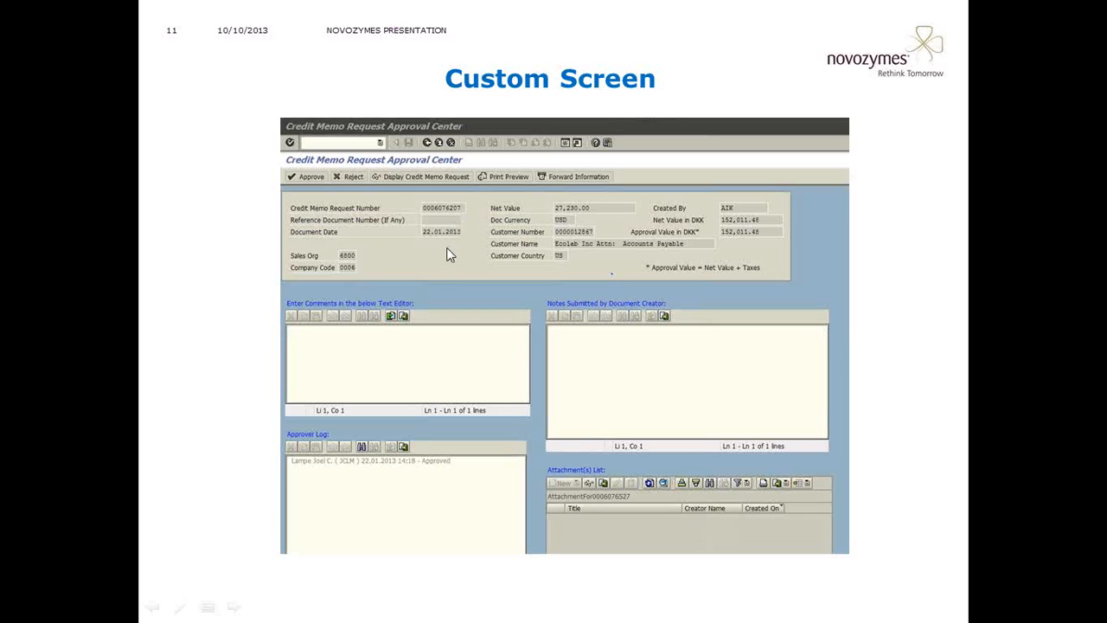
pyautogui.moveTo(457, 270)
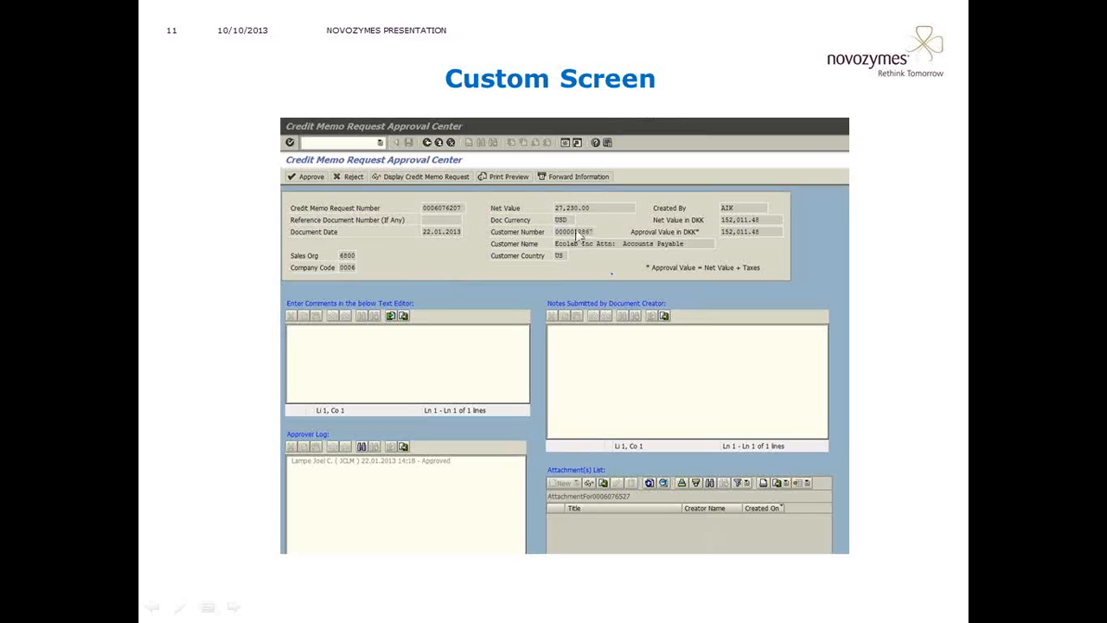
pyautogui.moveTo(581, 244)
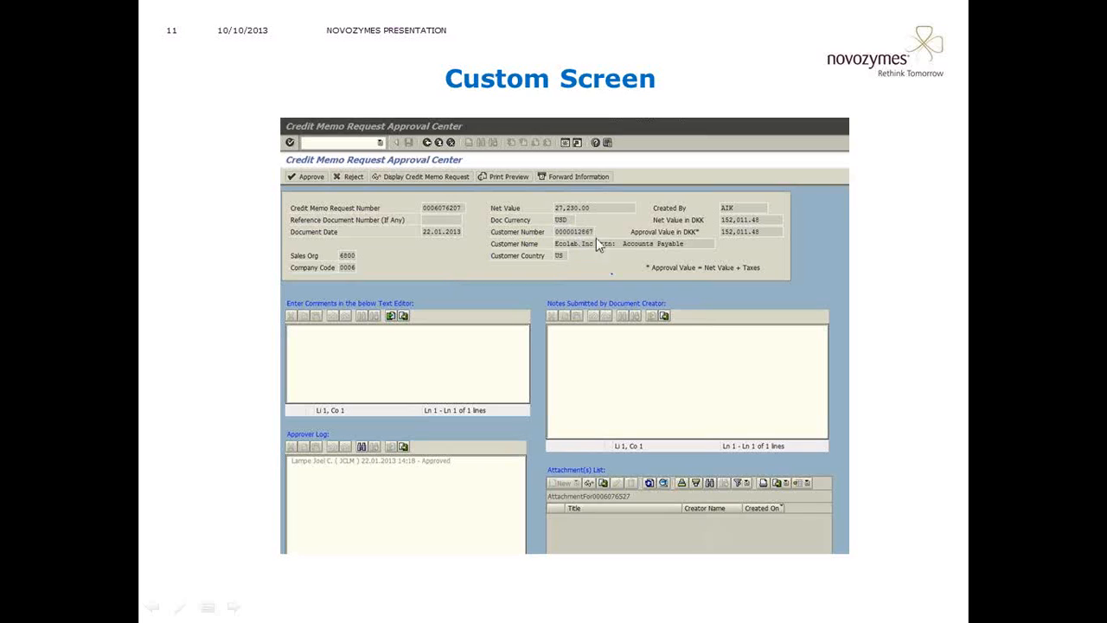
pyautogui.moveTo(758, 250)
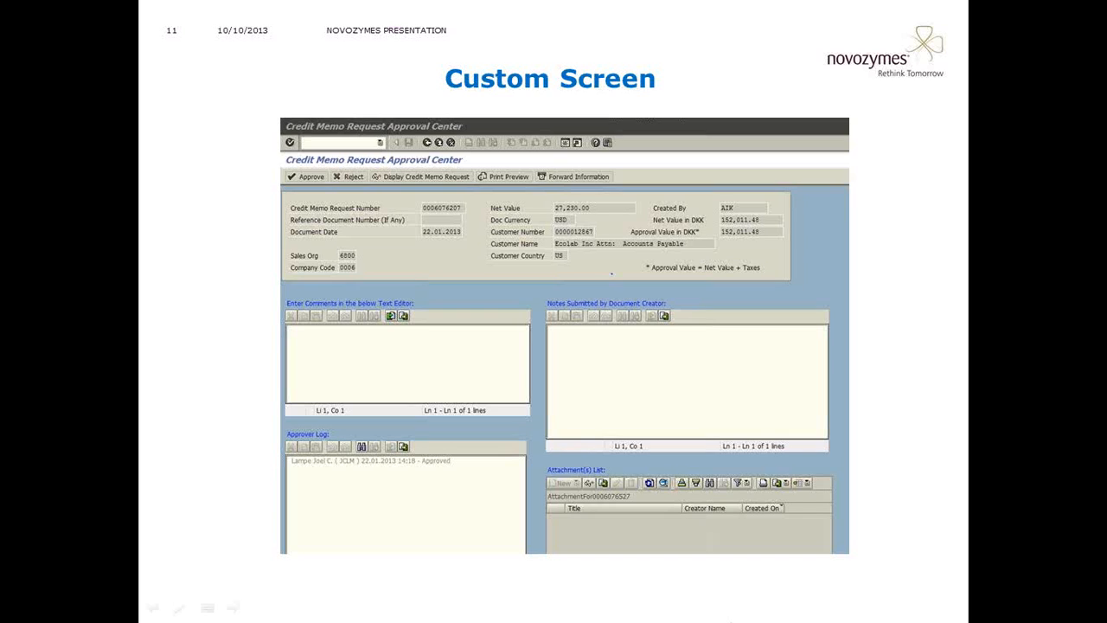
pyautogui.moveTo(498, 415)
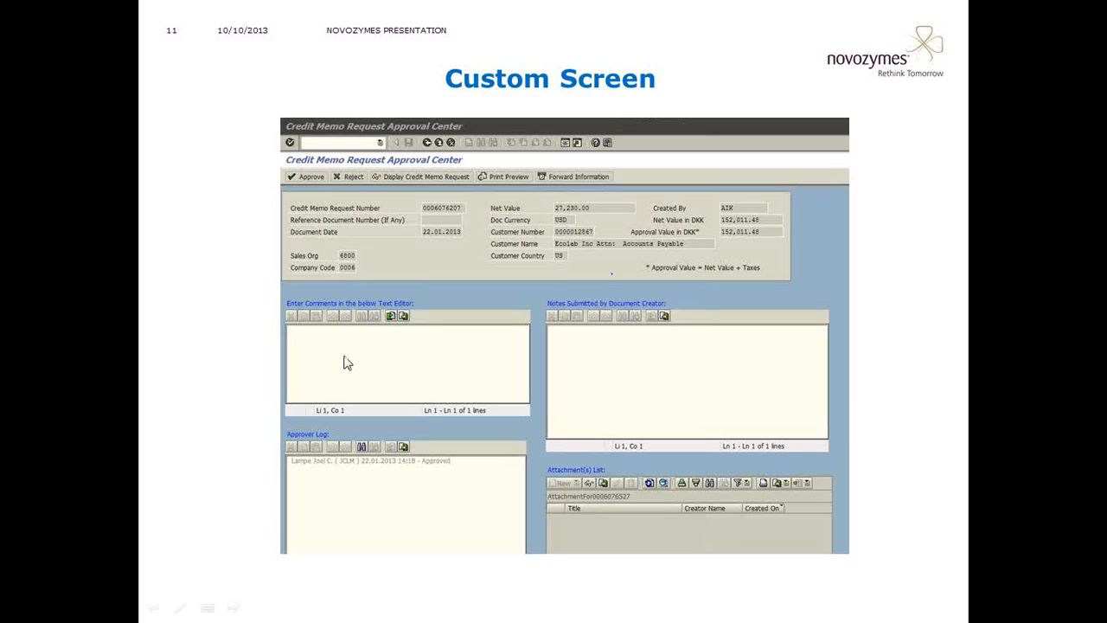
pyautogui.moveTo(363, 242)
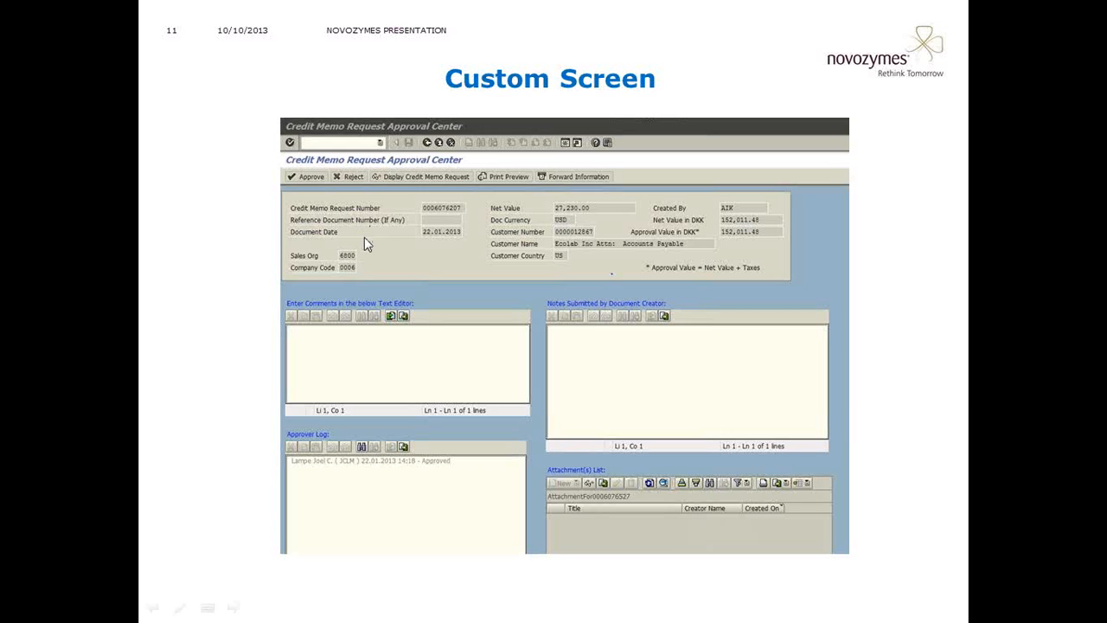
pyautogui.moveTo(388, 327)
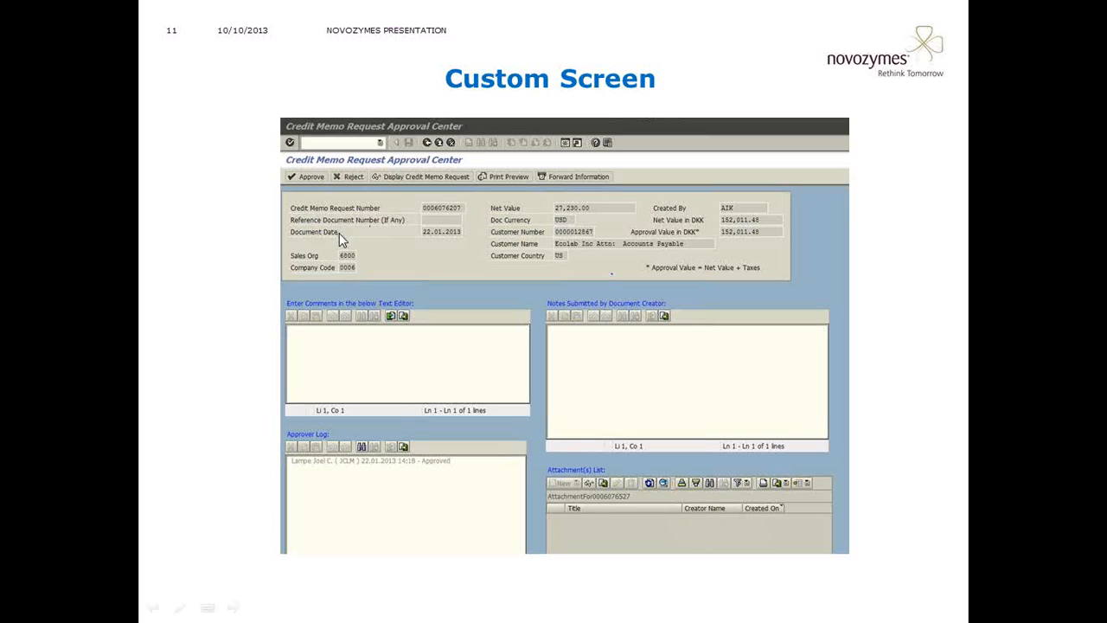
pyautogui.moveTo(441, 504)
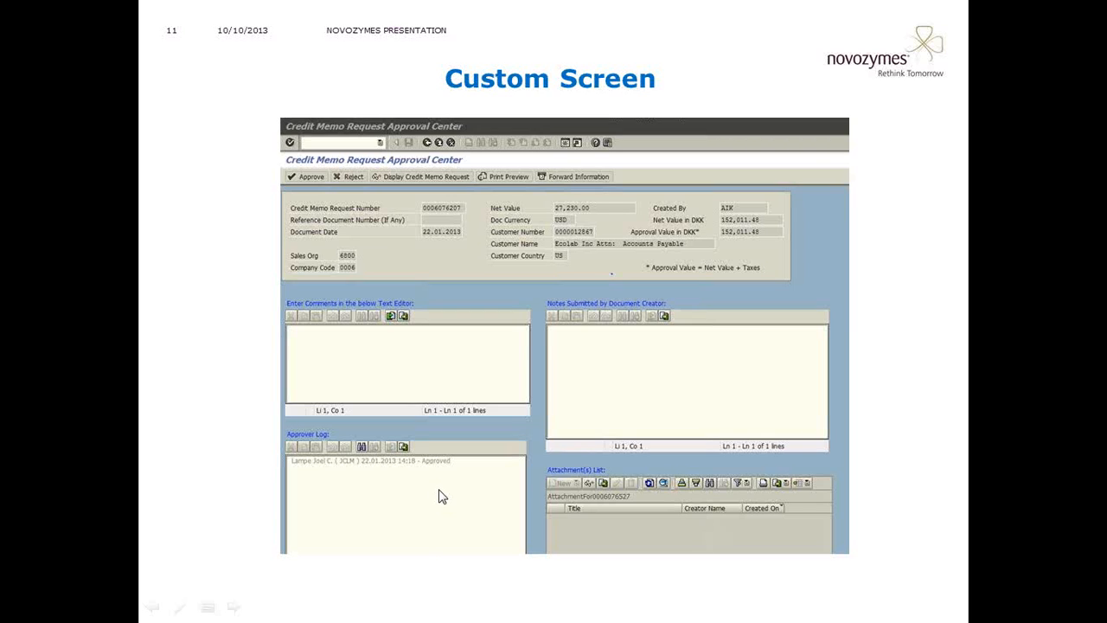
pyautogui.moveTo(415, 598)
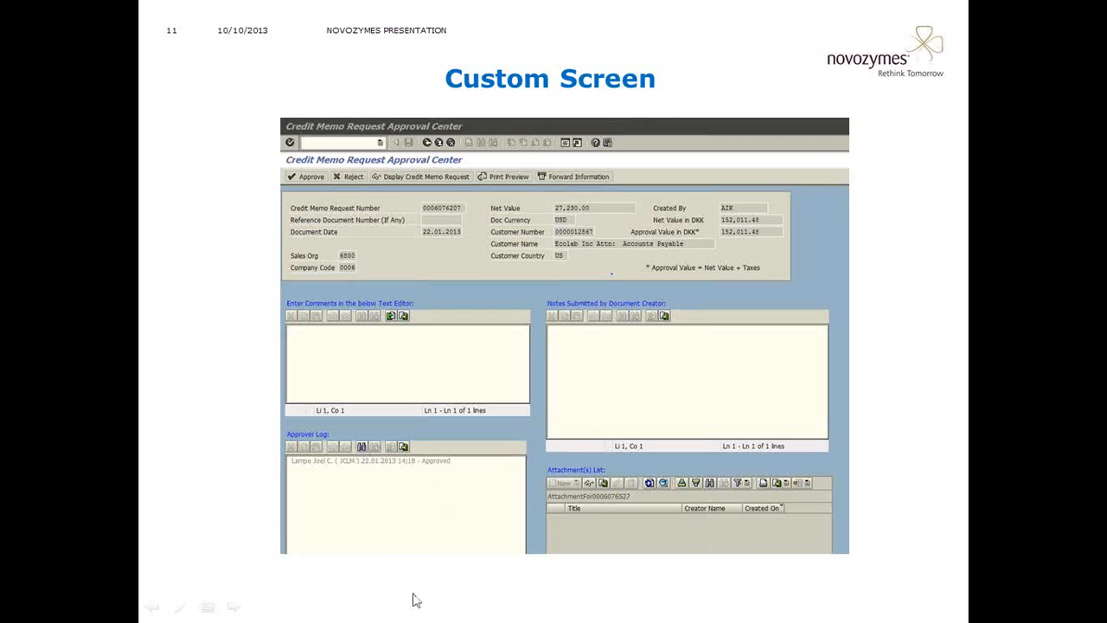
pyautogui.moveTo(298, 498)
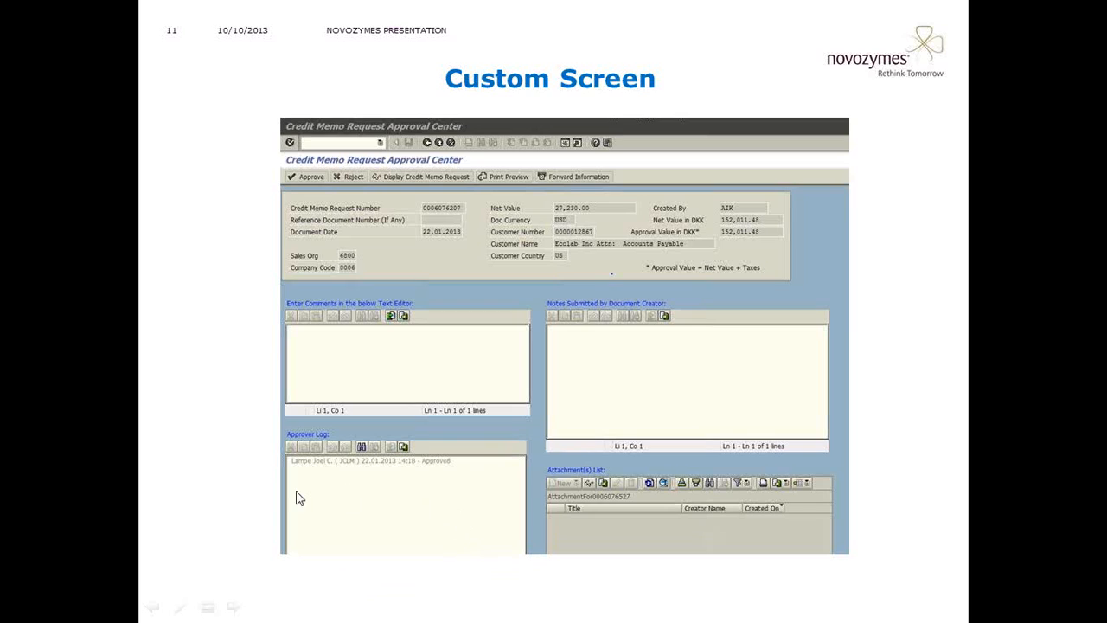
pyautogui.moveTo(394, 478)
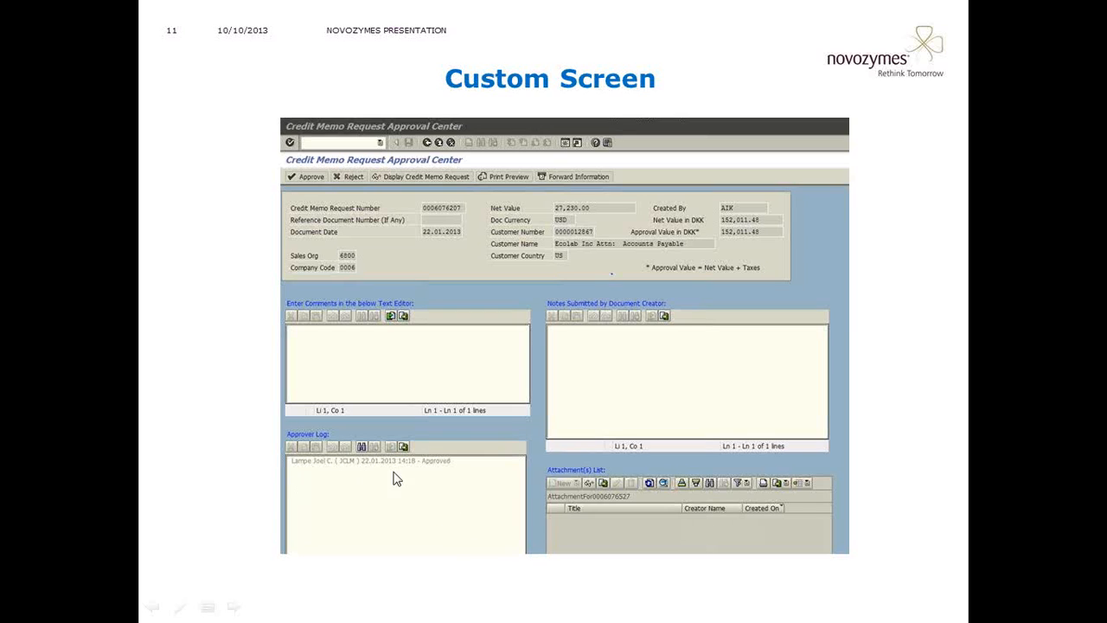
pyautogui.moveTo(436, 483)
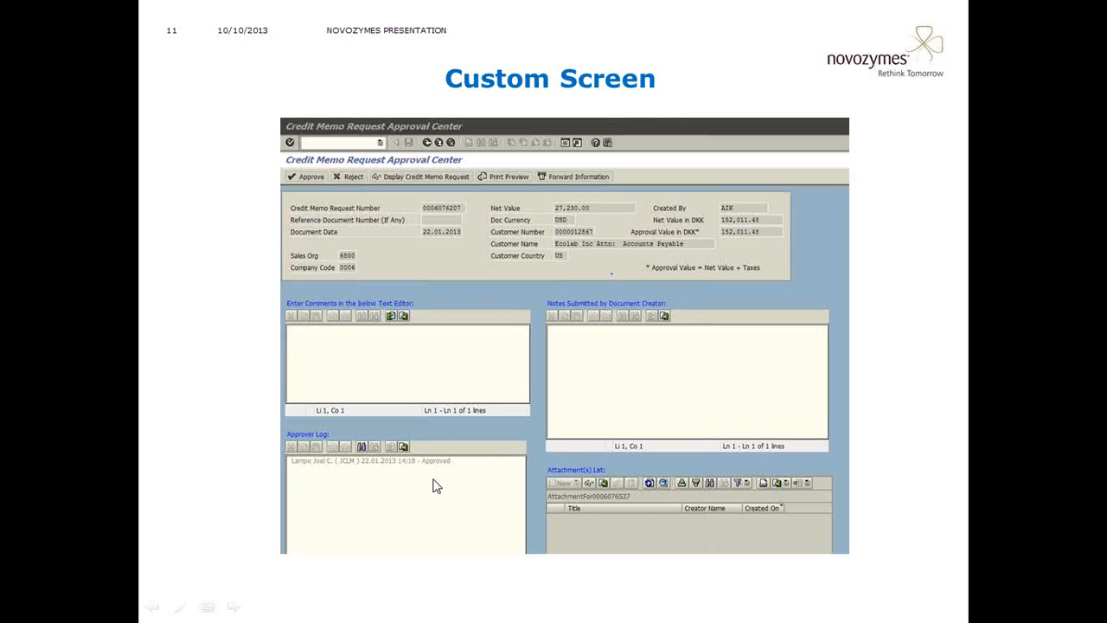
pyautogui.moveTo(723, 440)
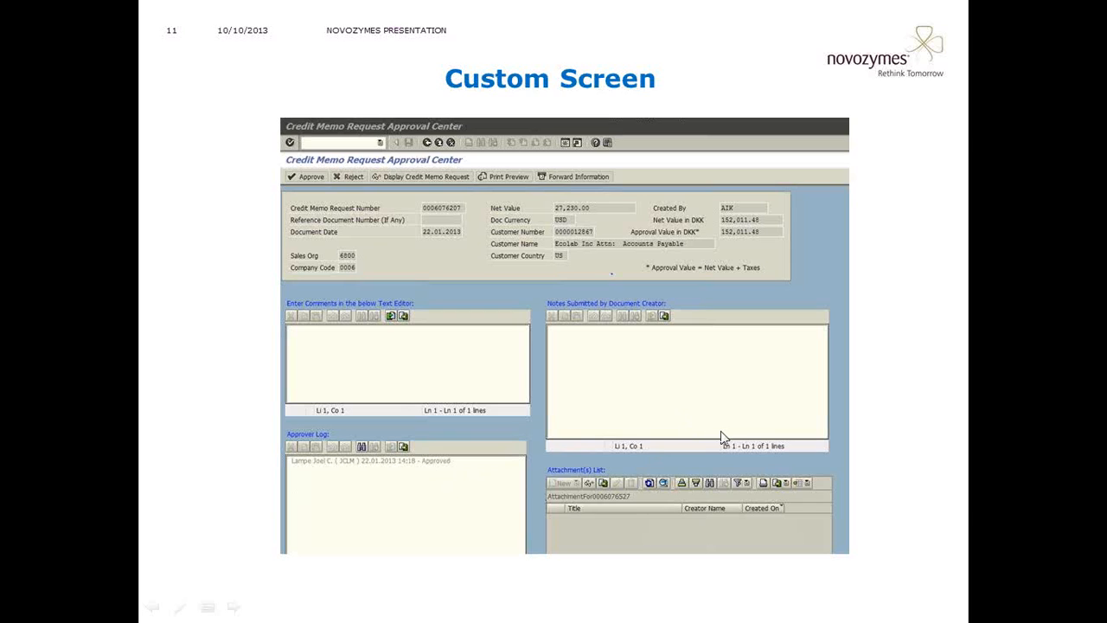
pyautogui.moveTo(746, 428)
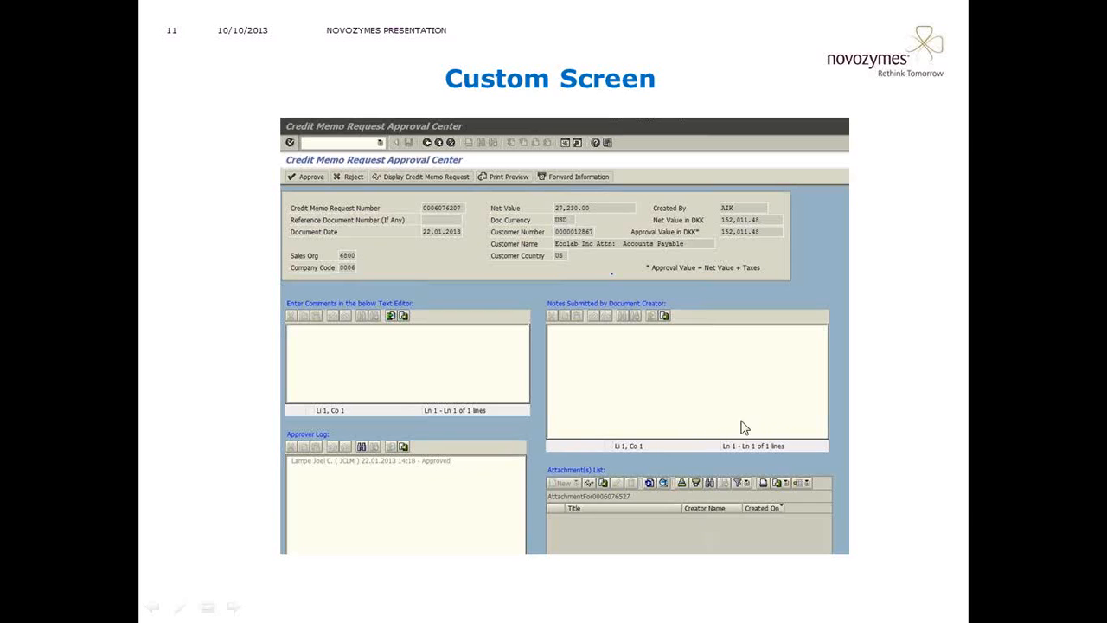
pyautogui.moveTo(758, 417)
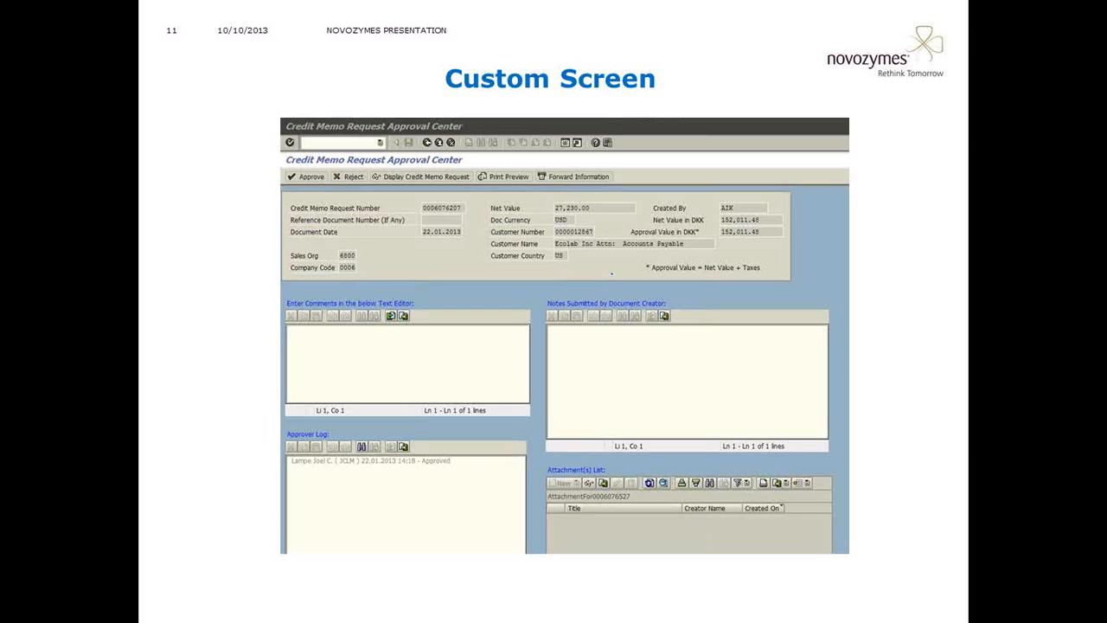
pyautogui.moveTo(640, 533)
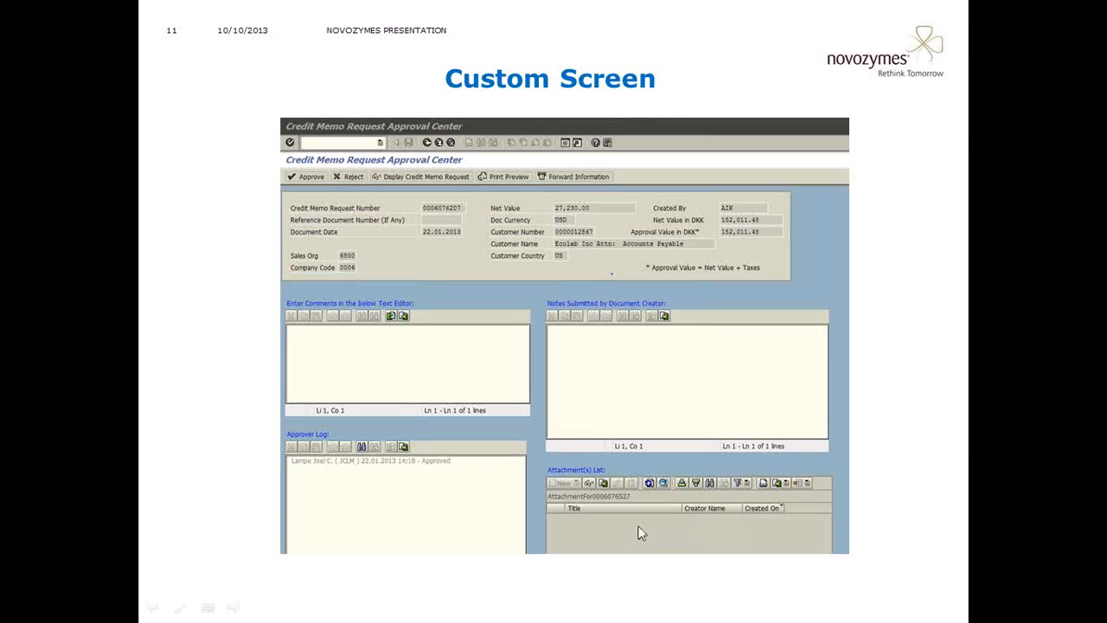